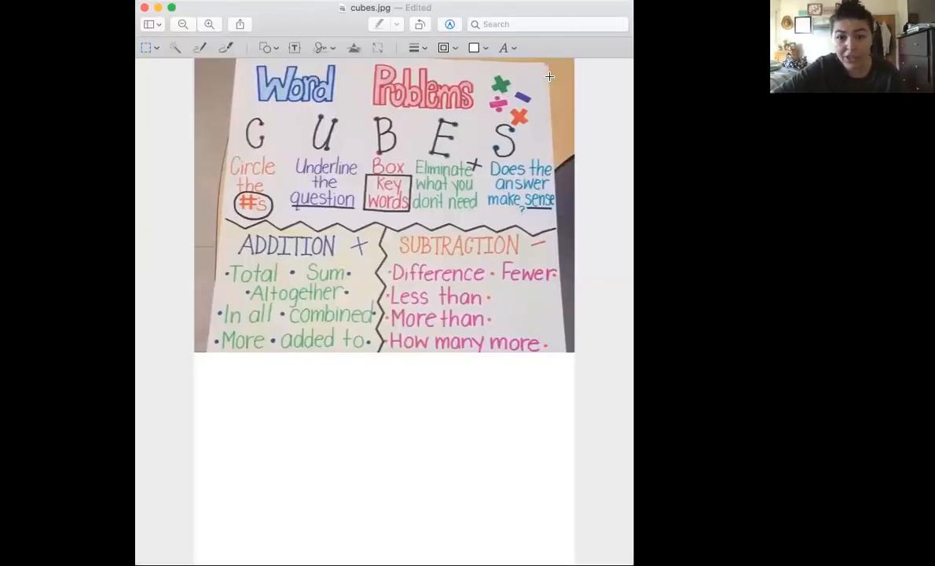
mouse_move(599, 209)
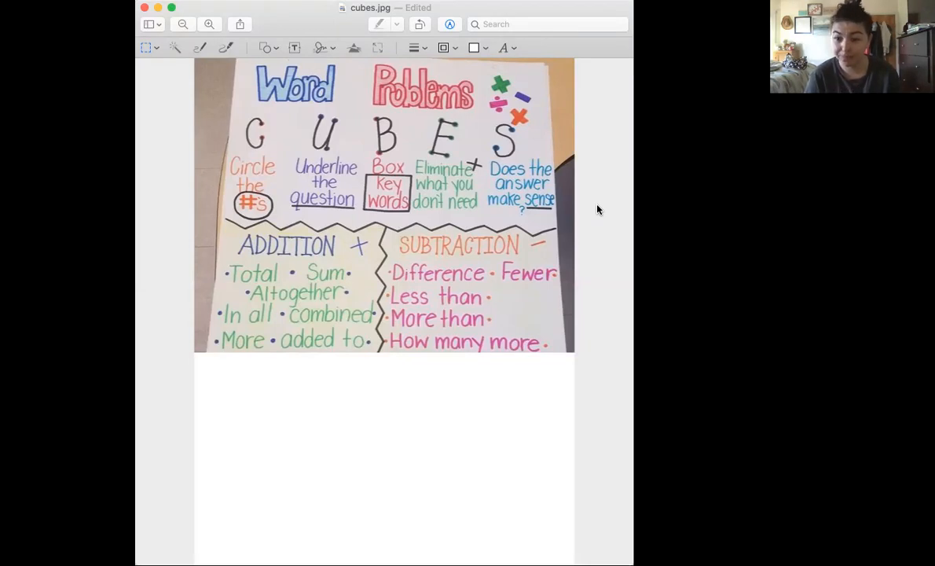
mouse_move(220, 305)
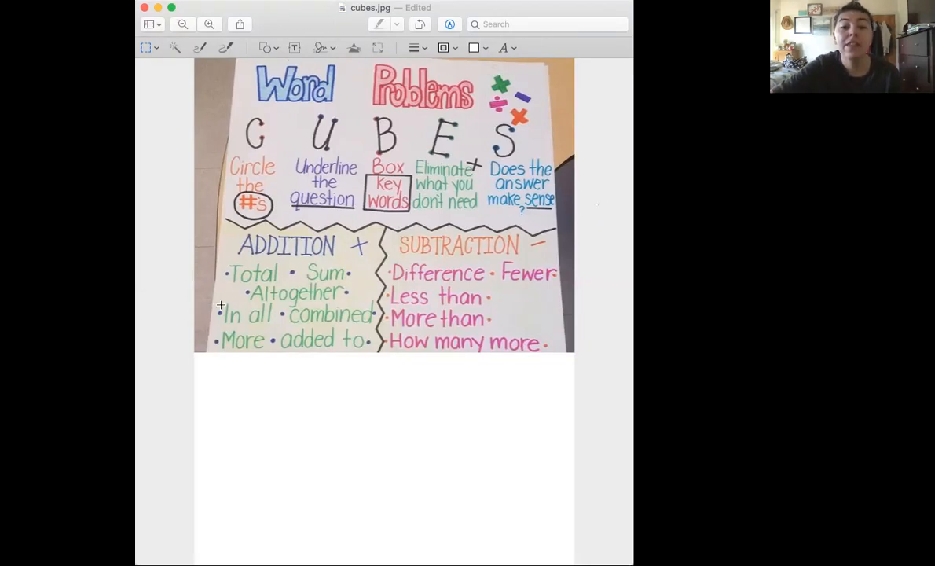
mouse_move(244, 170)
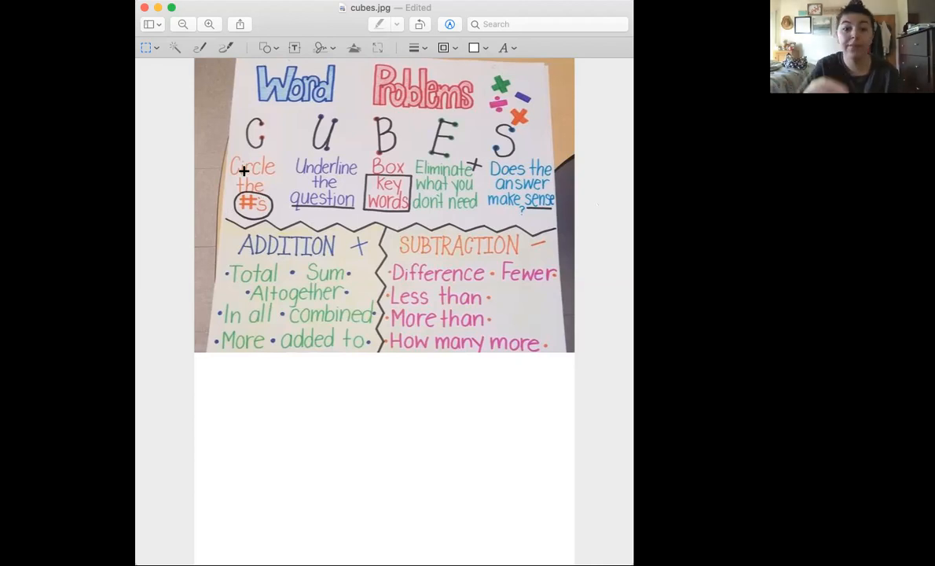
mouse_move(332, 226)
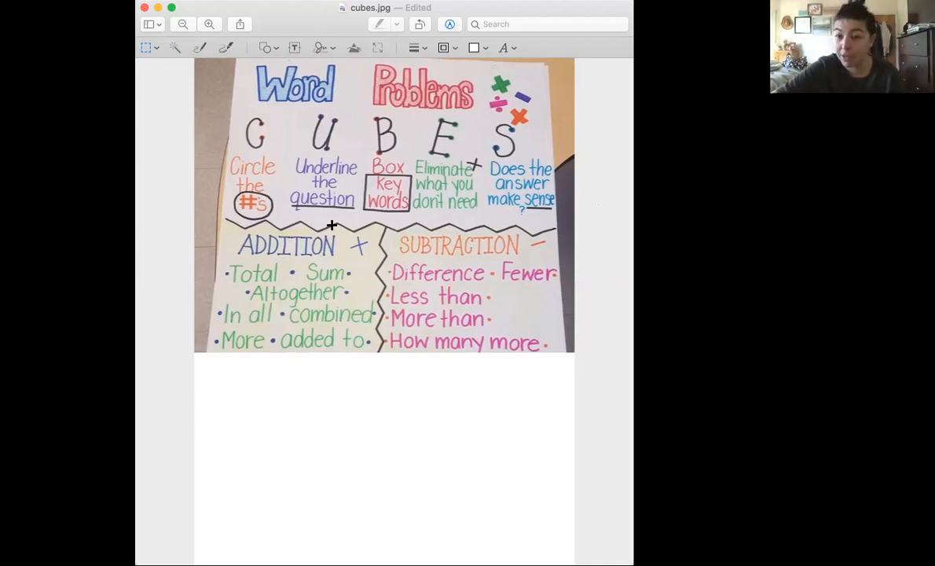
mouse_move(383, 165)
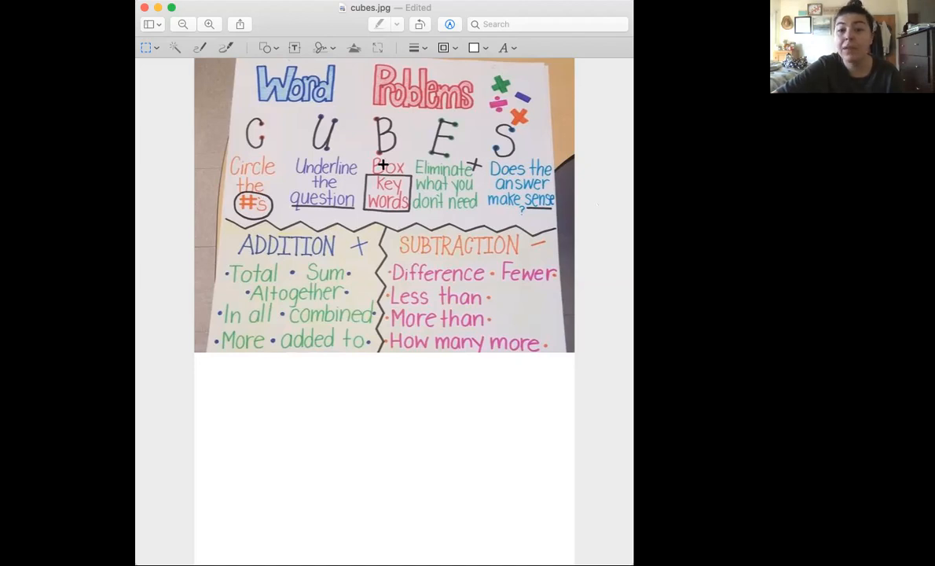
mouse_move(403, 220)
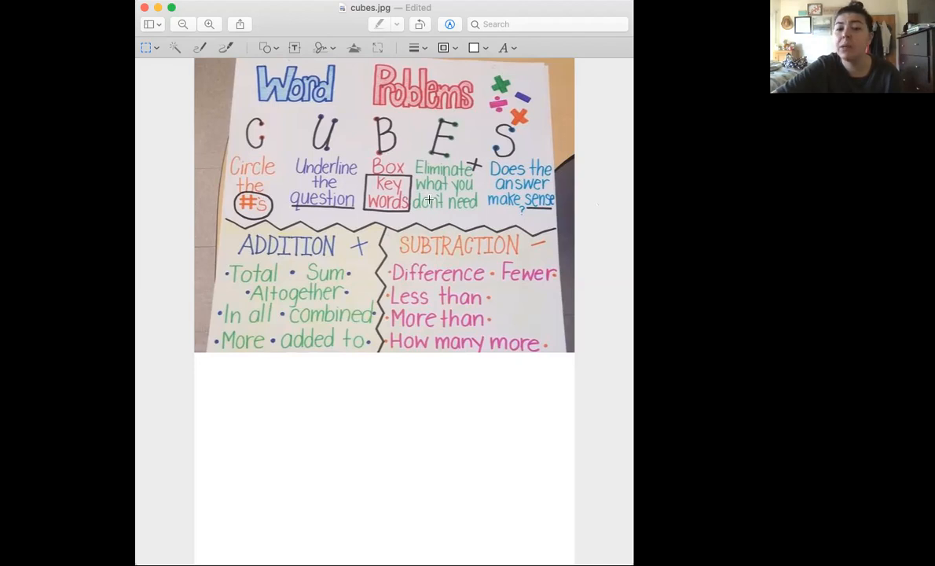
mouse_move(440, 205)
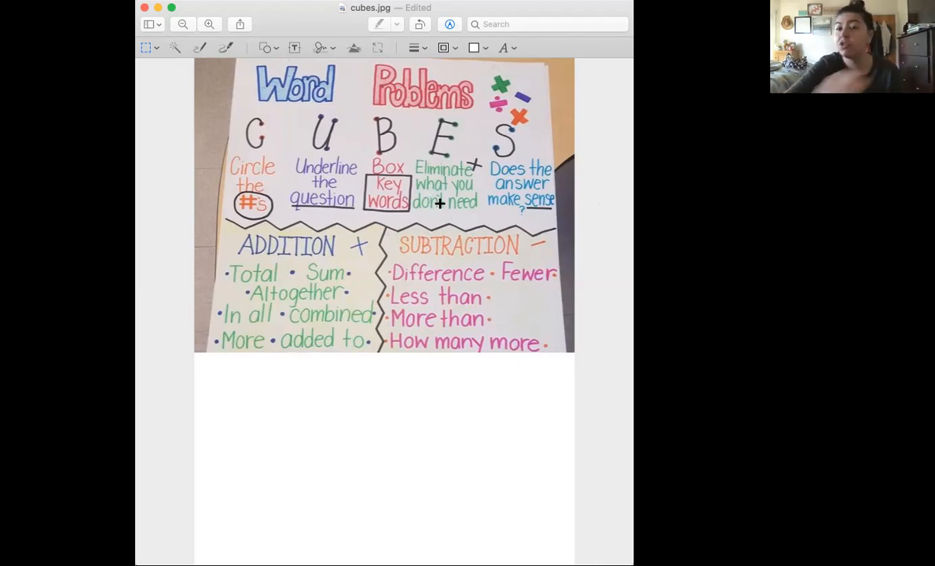
mouse_move(541, 198)
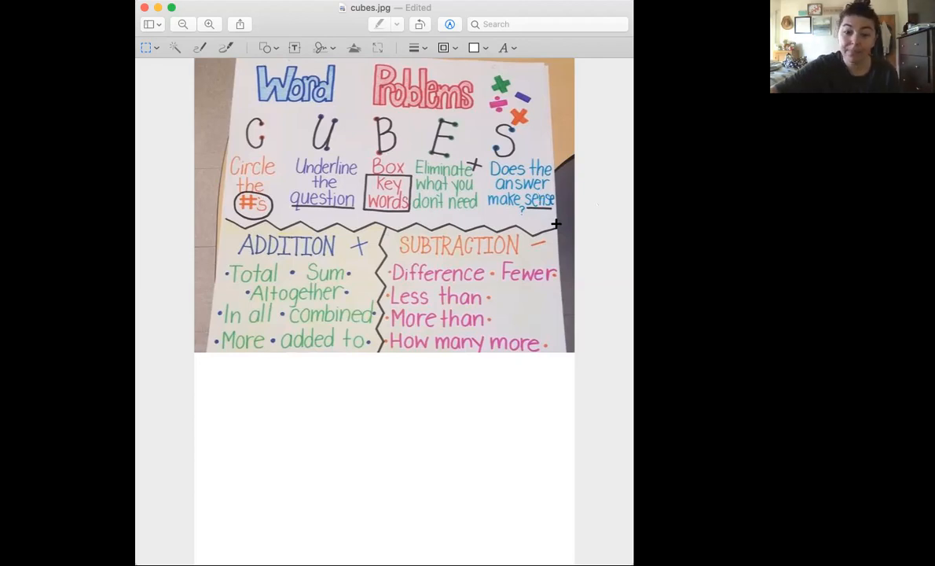
mouse_move(525, 315)
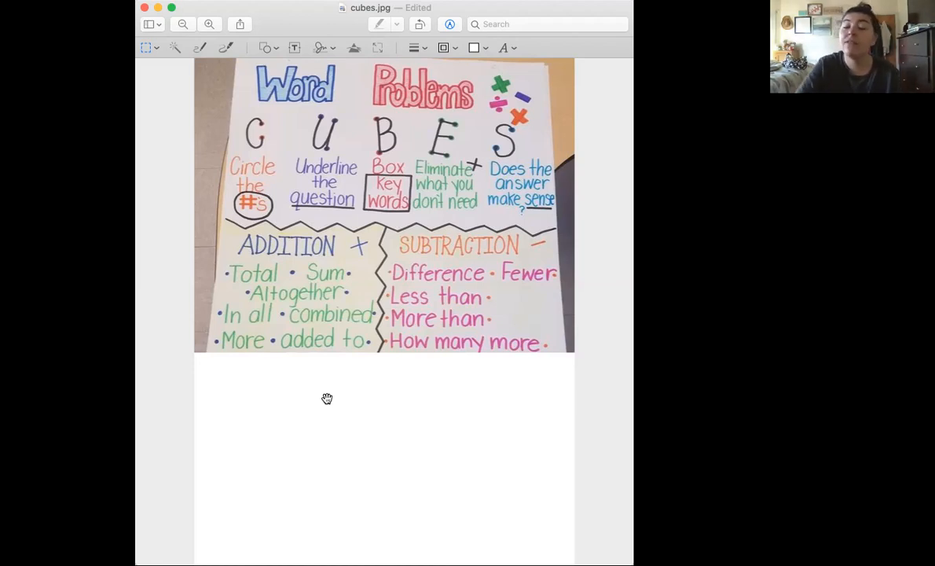
mouse_move(408, 325)
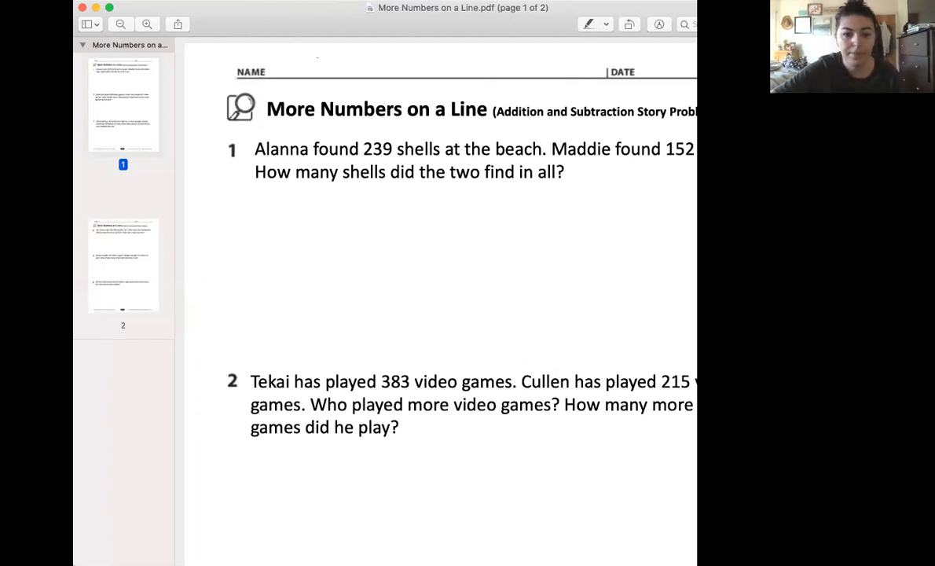
Step: Hide the thumbnail sidebar and zoom out once so problems 1-3 are visible
click(88, 26)
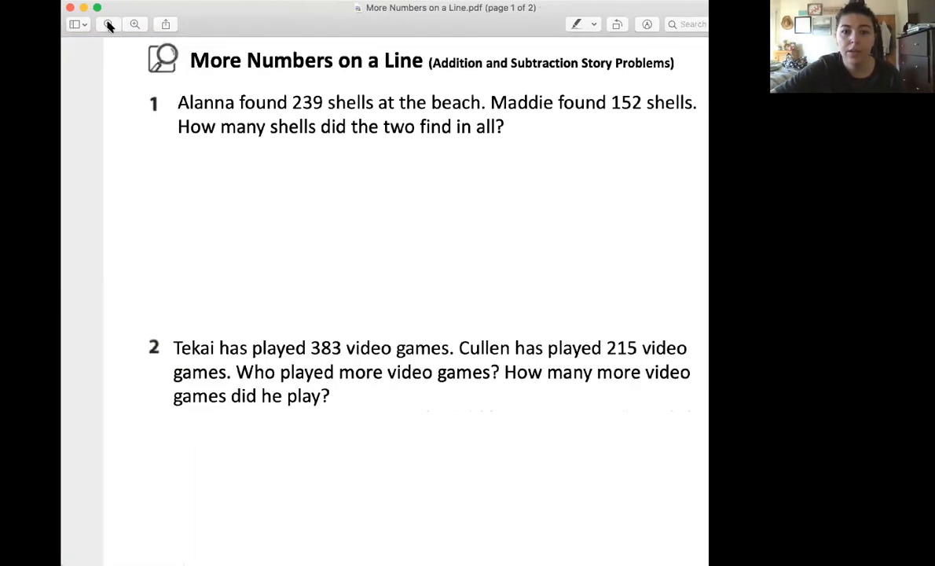
click(108, 25)
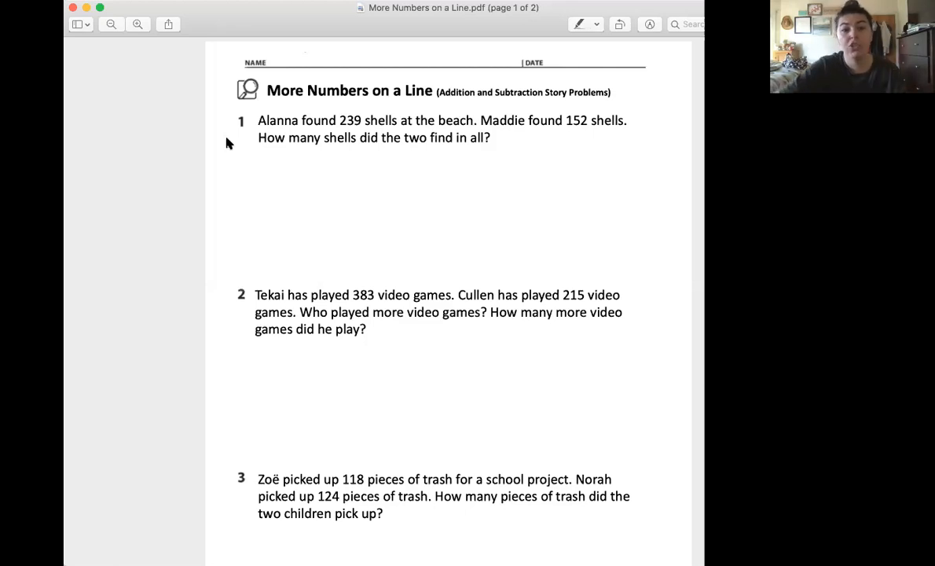
Step: Show the Markup toolbar and draw ovals around 239 and 152 in problem 1
click(620, 25)
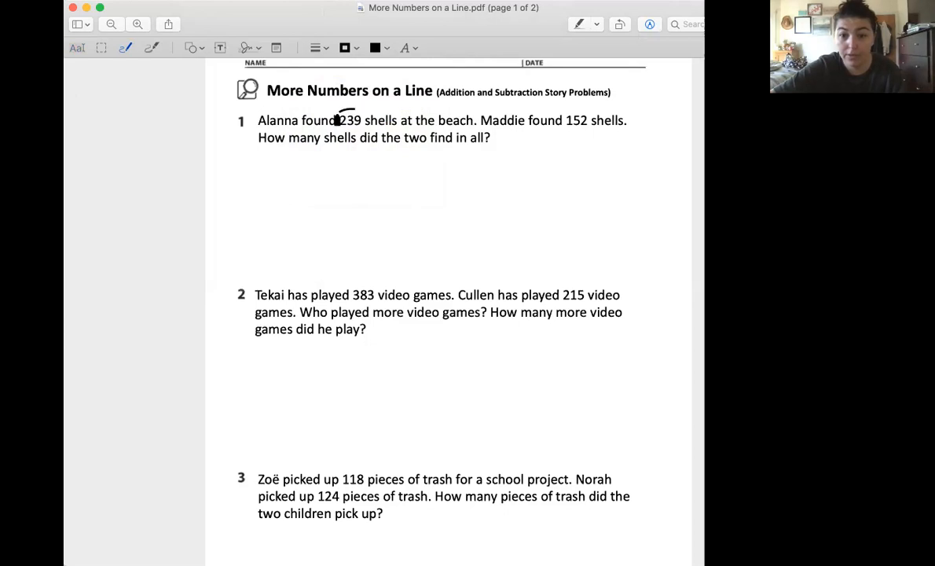
drag(338, 122, 362, 120)
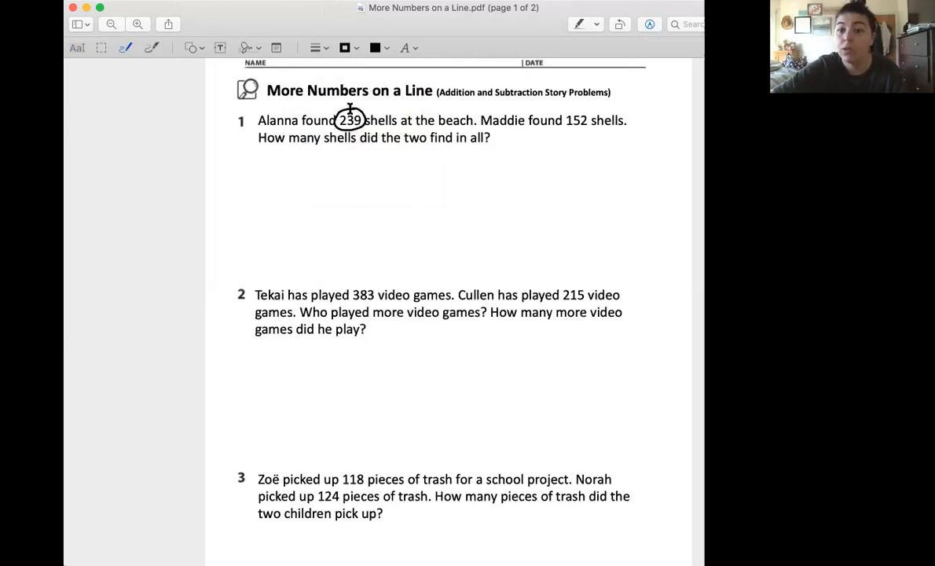
click(351, 120)
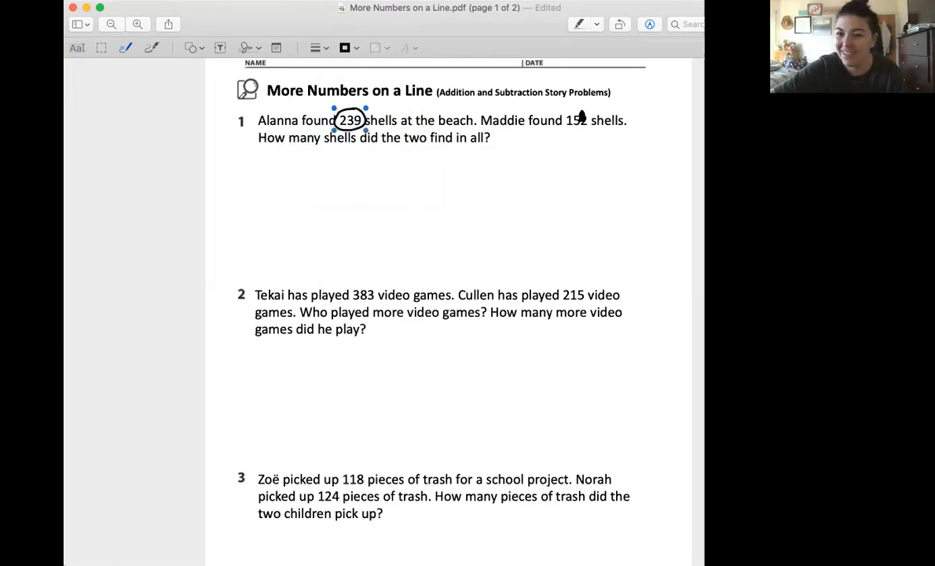
drag(566, 120, 595, 121)
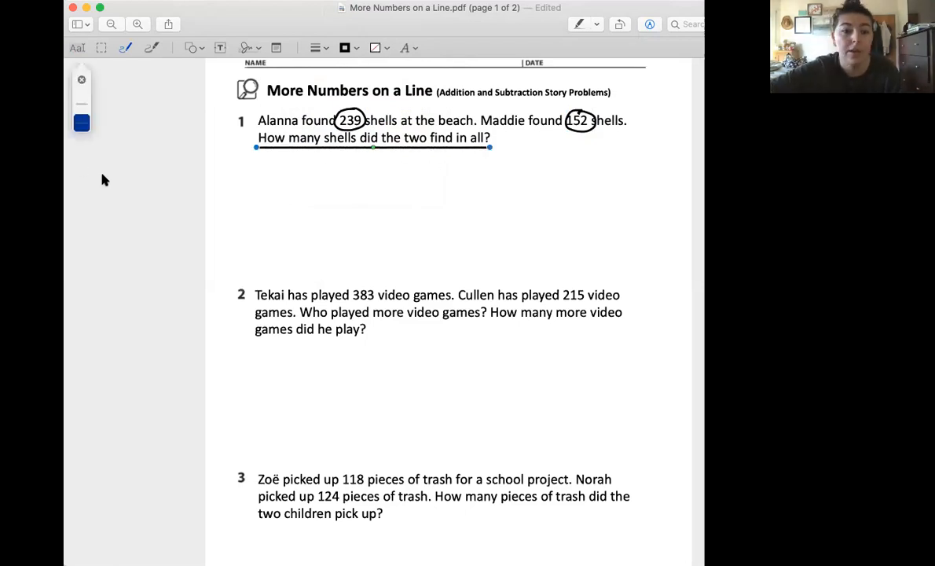
mouse_move(433, 171)
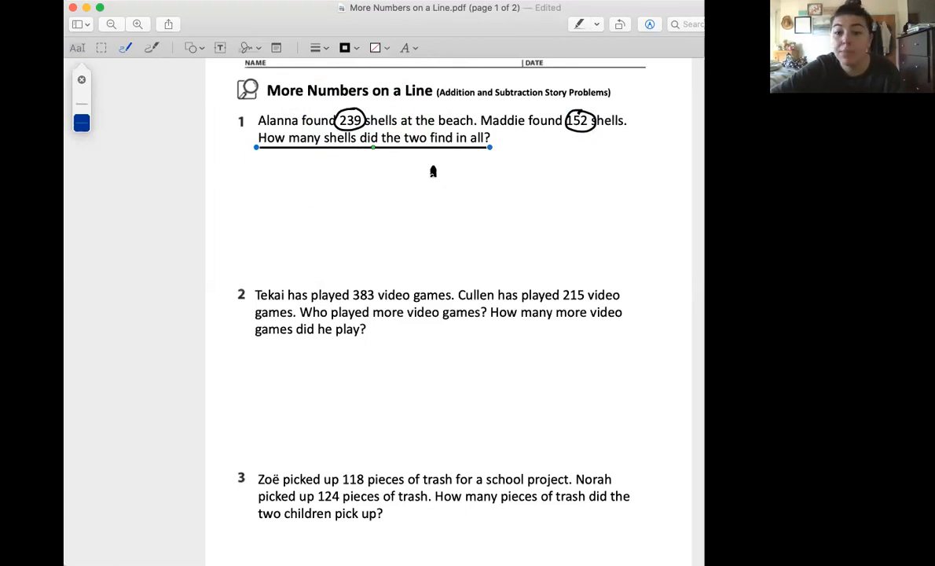
mouse_move(454, 140)
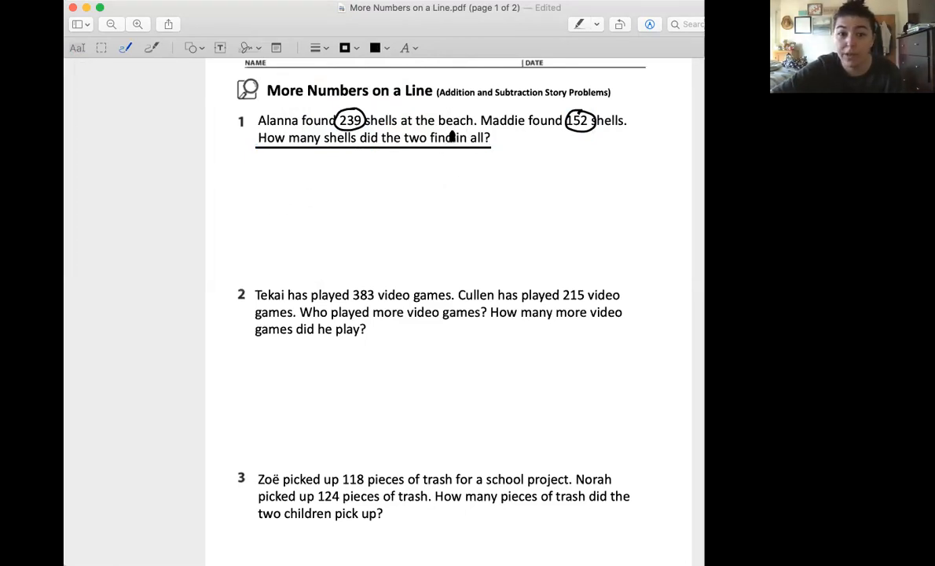
Step: Add a rectangle, shrink it, and place it around "in all" in problem 1's question
click(190, 47)
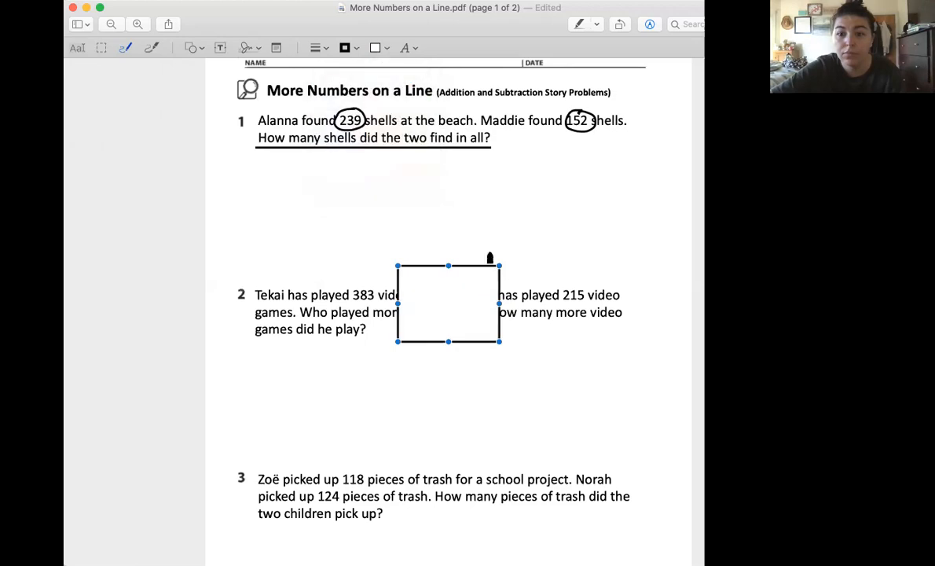
click(375, 48)
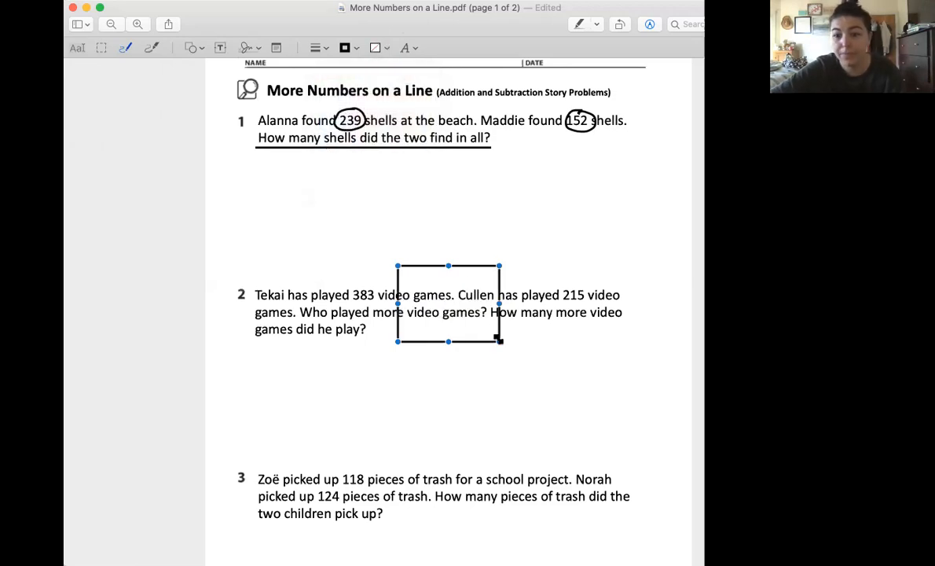
drag(500, 341, 424, 283)
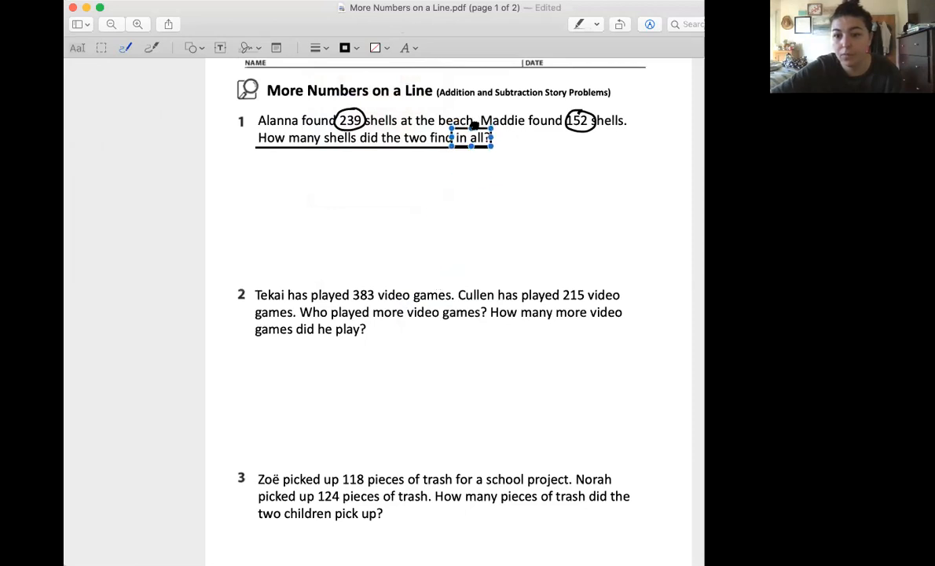
mouse_move(91, 214)
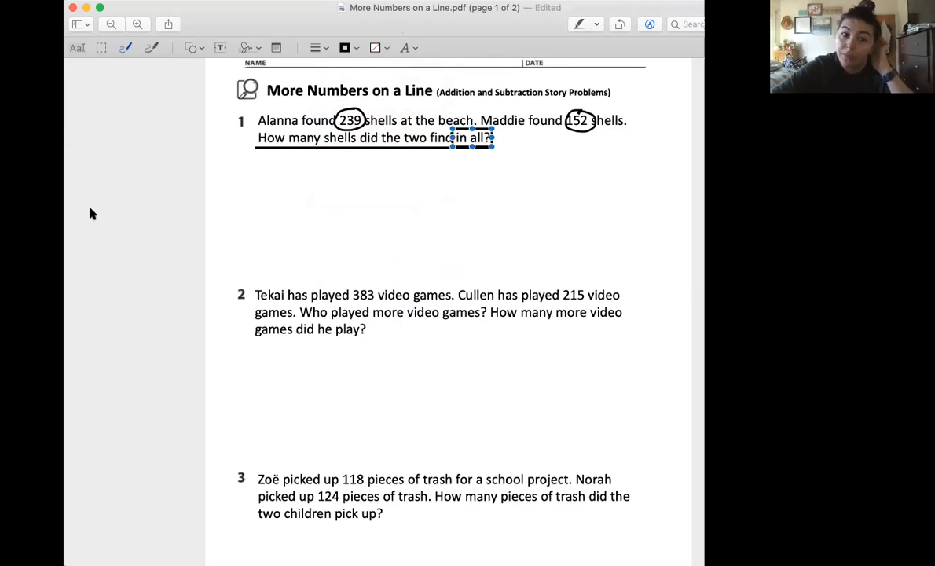
mouse_move(138, 231)
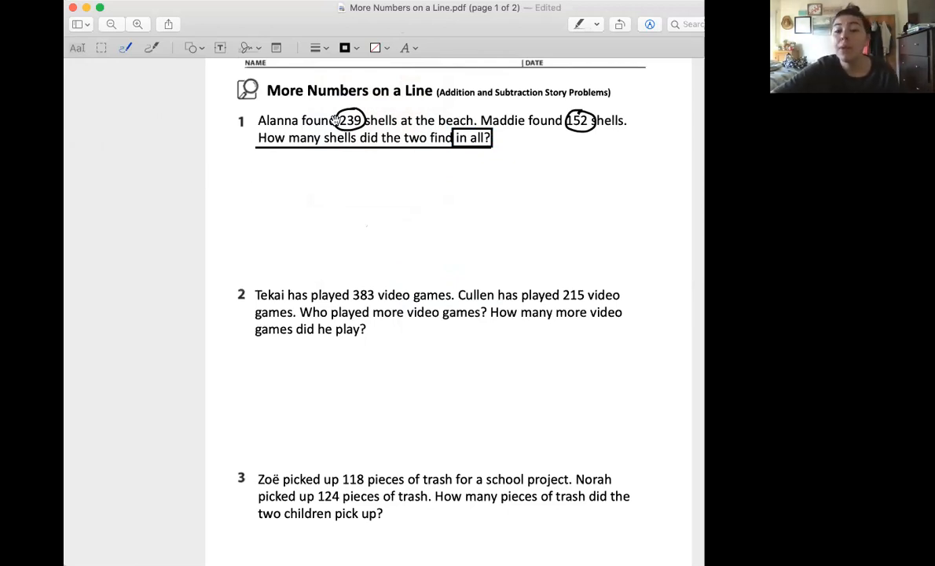
click(450, 165)
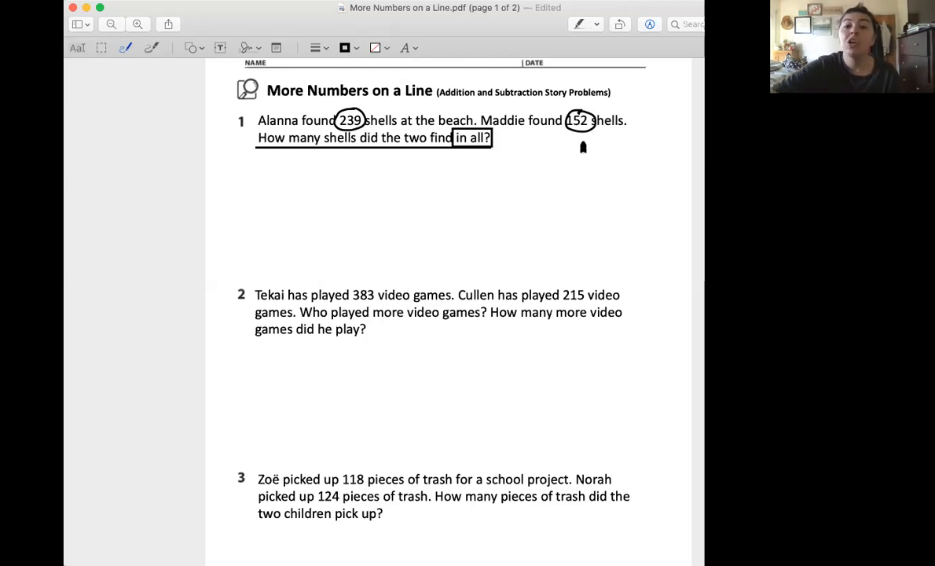
mouse_move(490, 124)
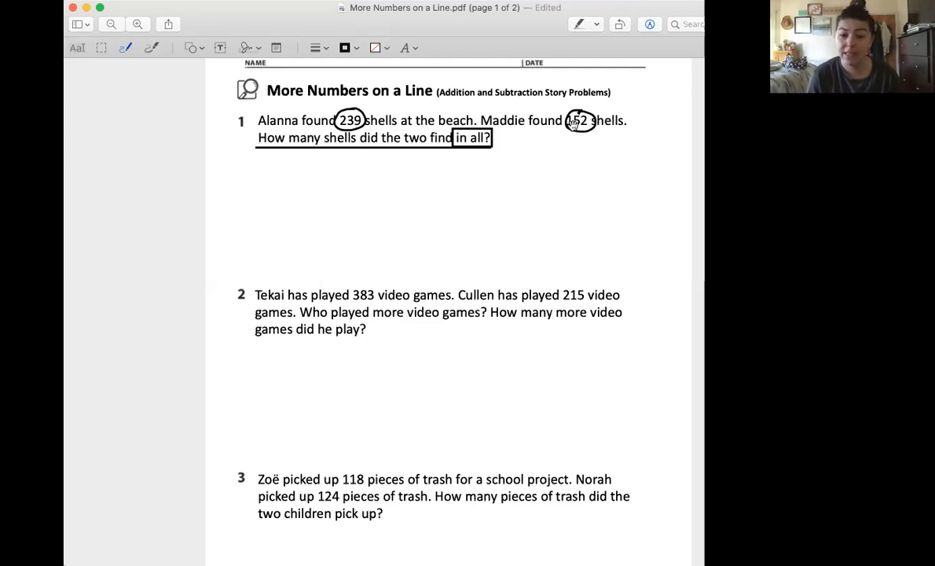
mouse_move(300, 341)
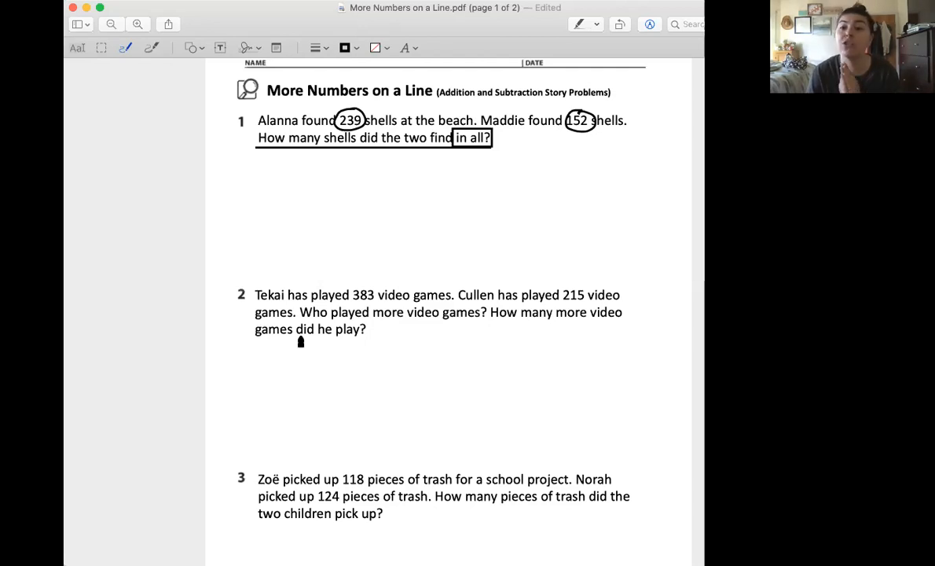
mouse_move(266, 307)
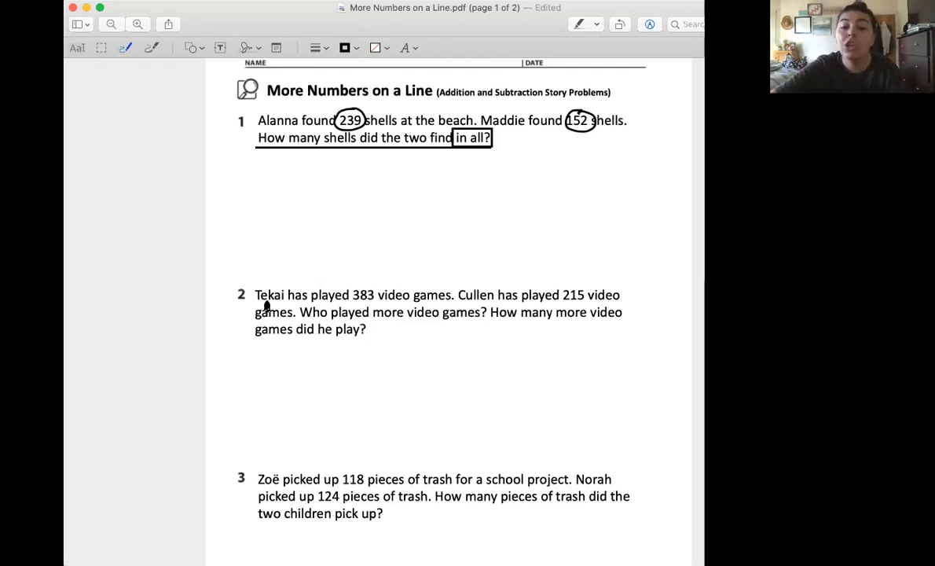
mouse_move(430, 305)
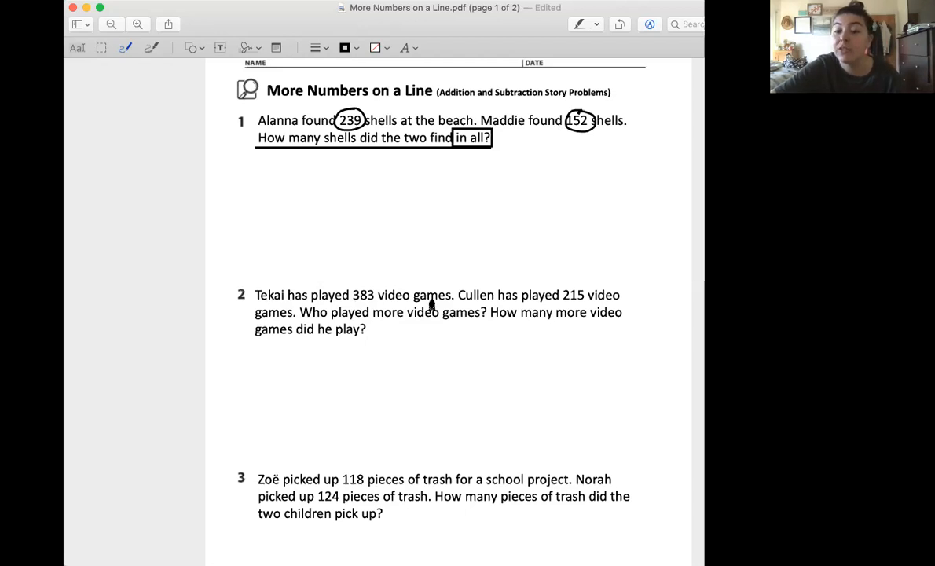
mouse_move(565, 305)
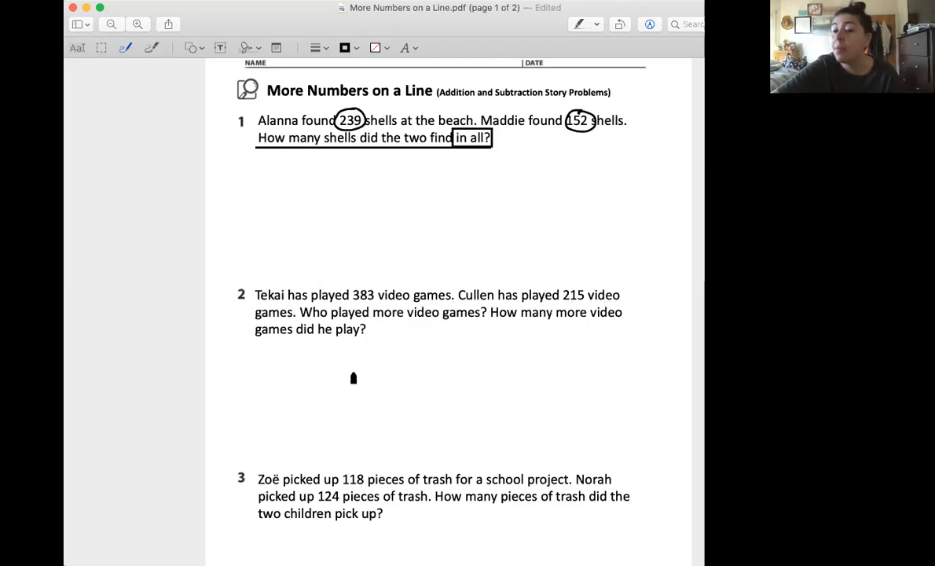
mouse_move(286, 390)
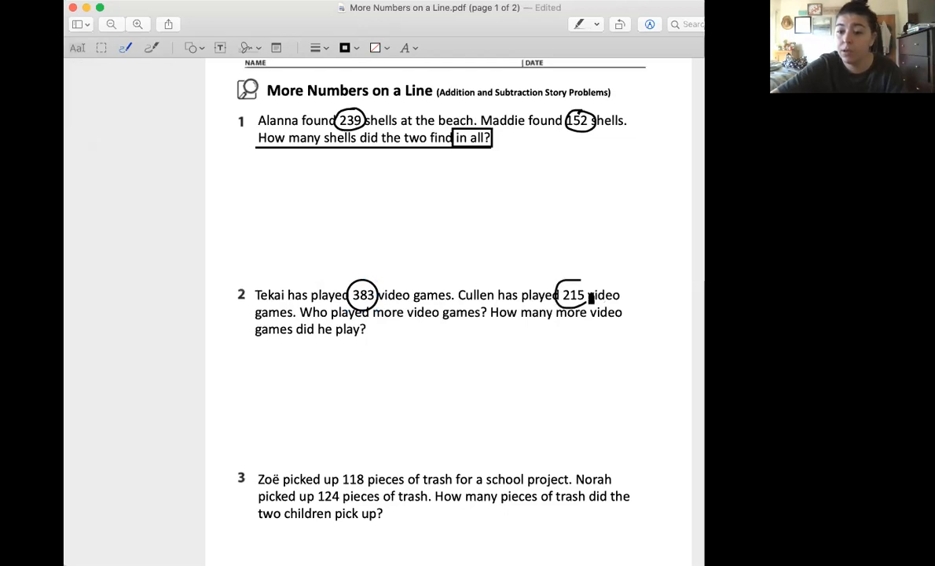
Step: Finish the oval around 215 in problem 2 with the Sketch tool
click(572, 296)
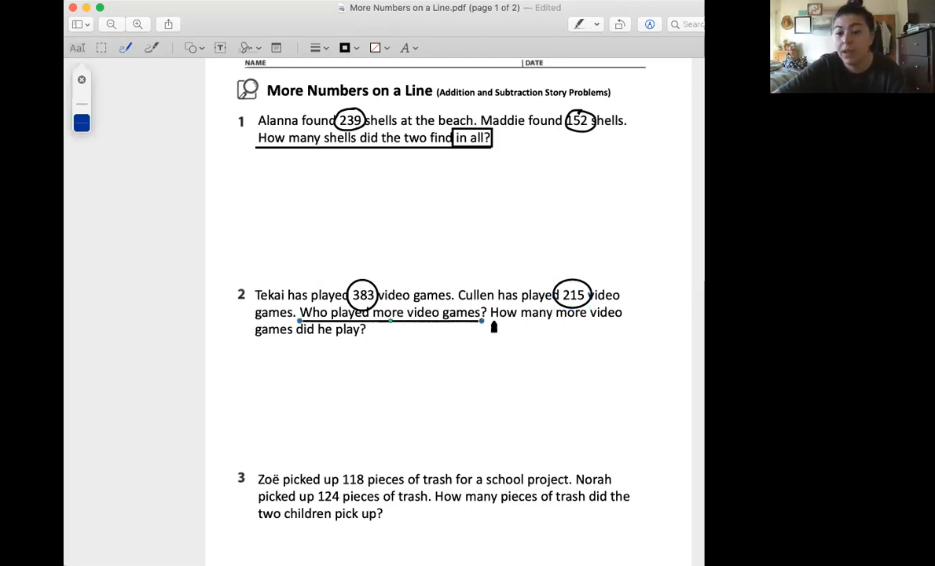
Step: Underline 'How many more video games did he play?' in problem 2
drag(494, 325, 626, 322)
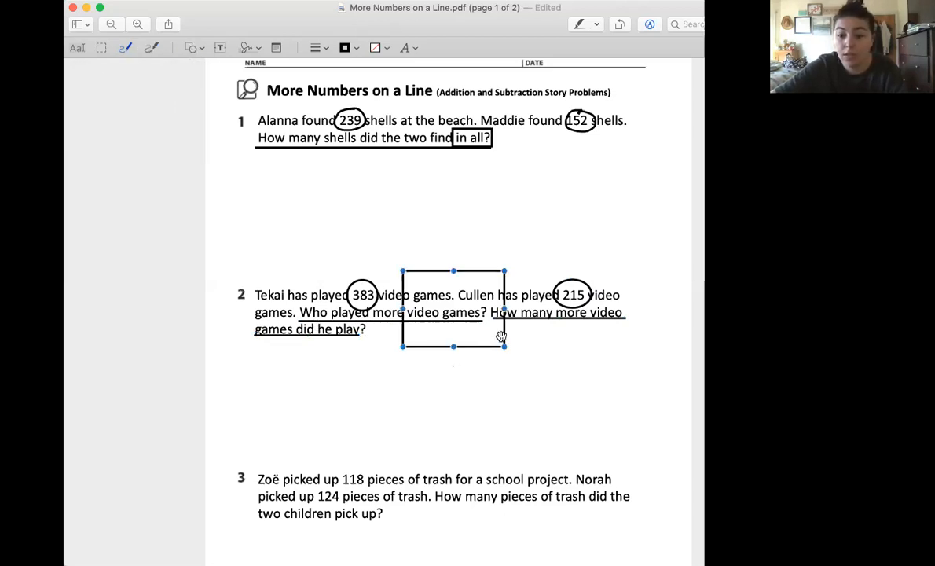
Step: Shrink the new rectangle and fit it around "How many more" in problem 2
drag(503, 345, 446, 293)
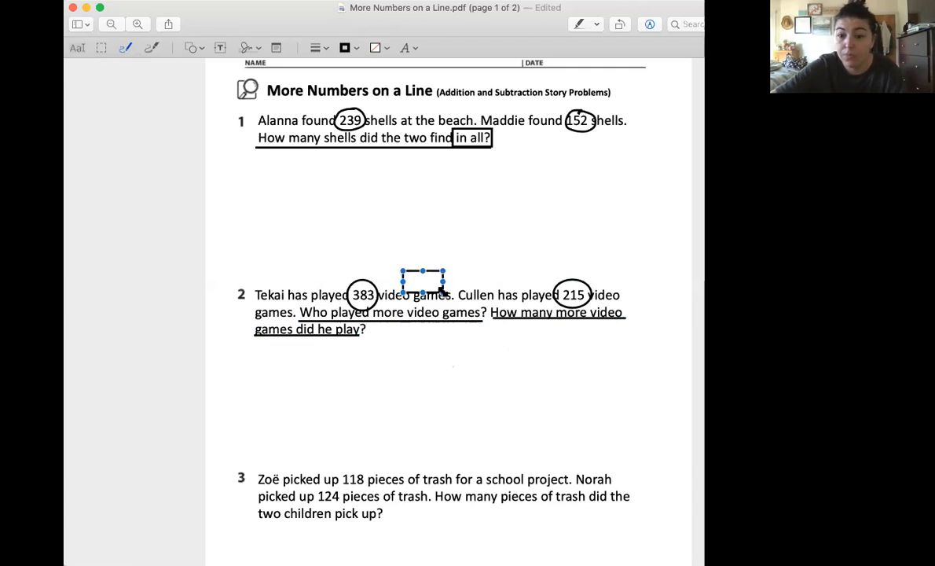
drag(423, 281, 516, 322)
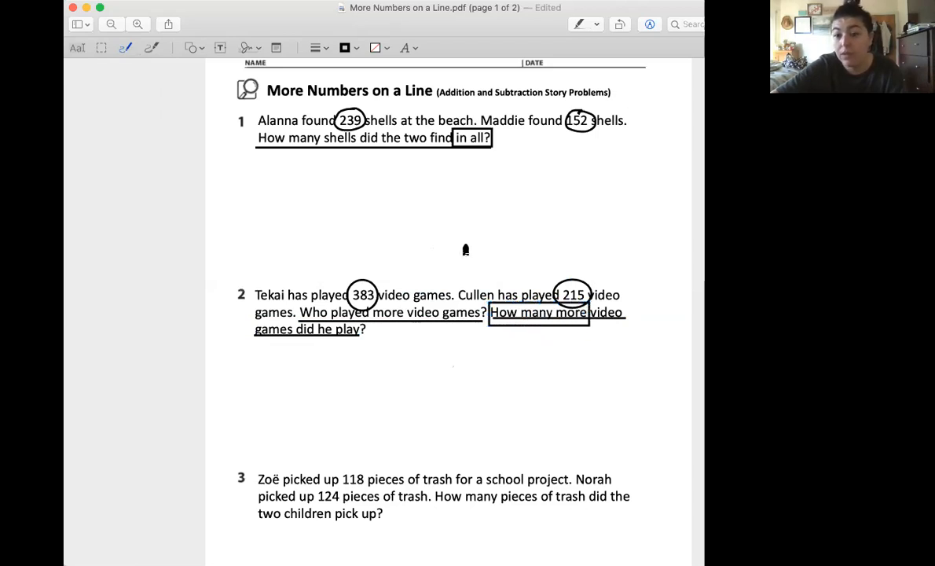
mouse_move(365, 324)
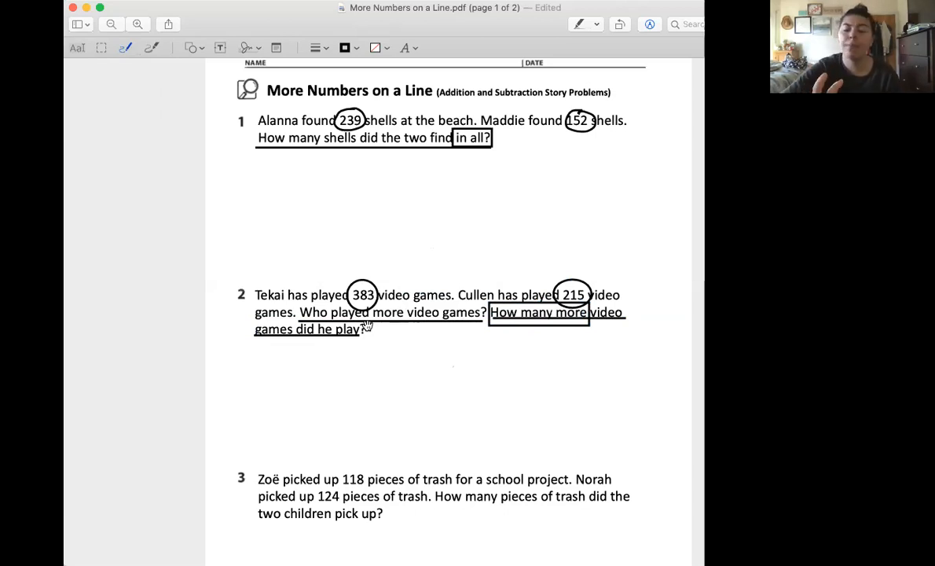
mouse_move(156, 370)
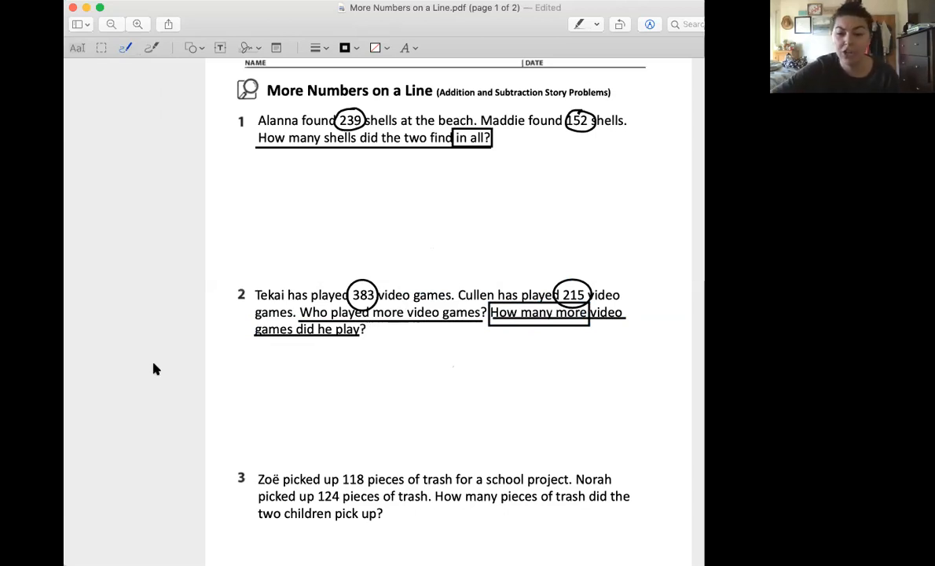
mouse_move(118, 326)
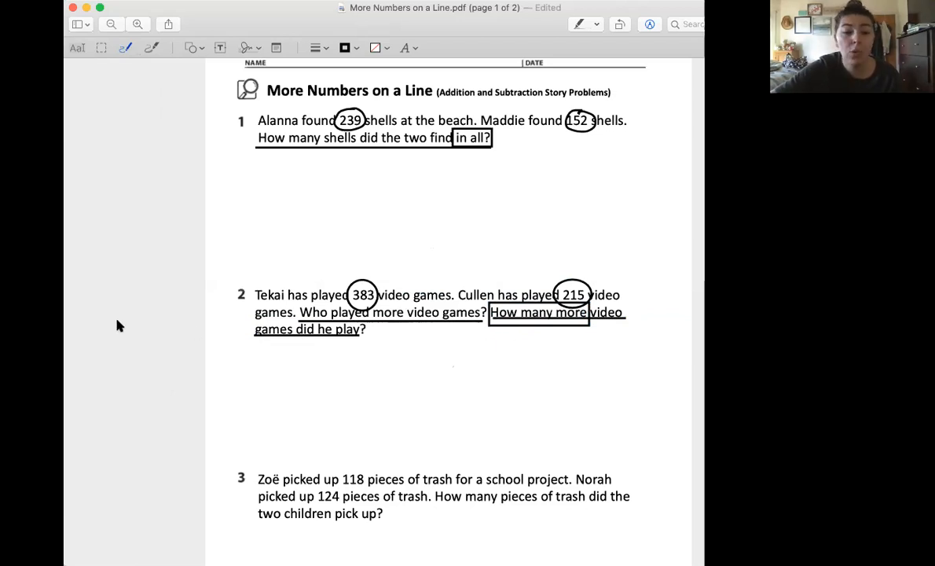
mouse_move(212, 471)
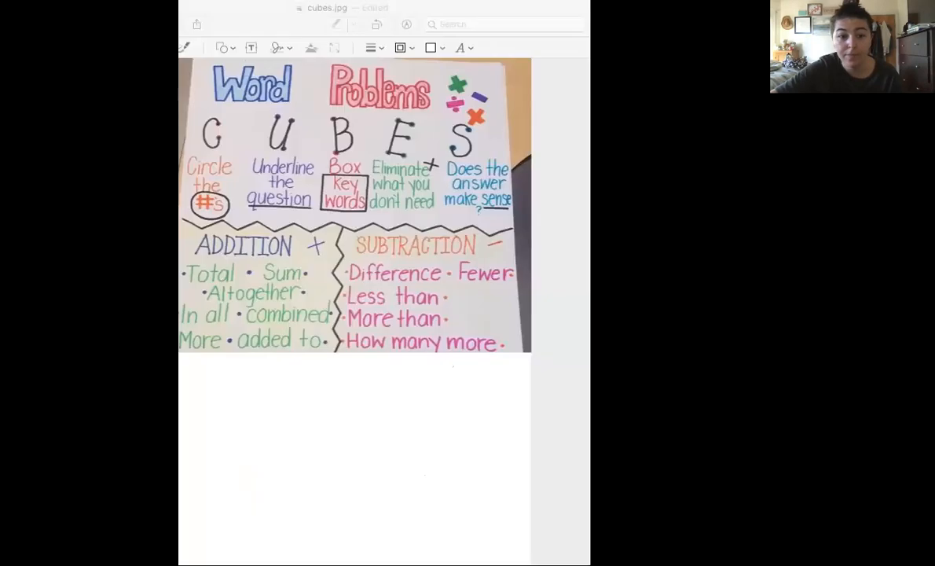
mouse_move(396, 355)
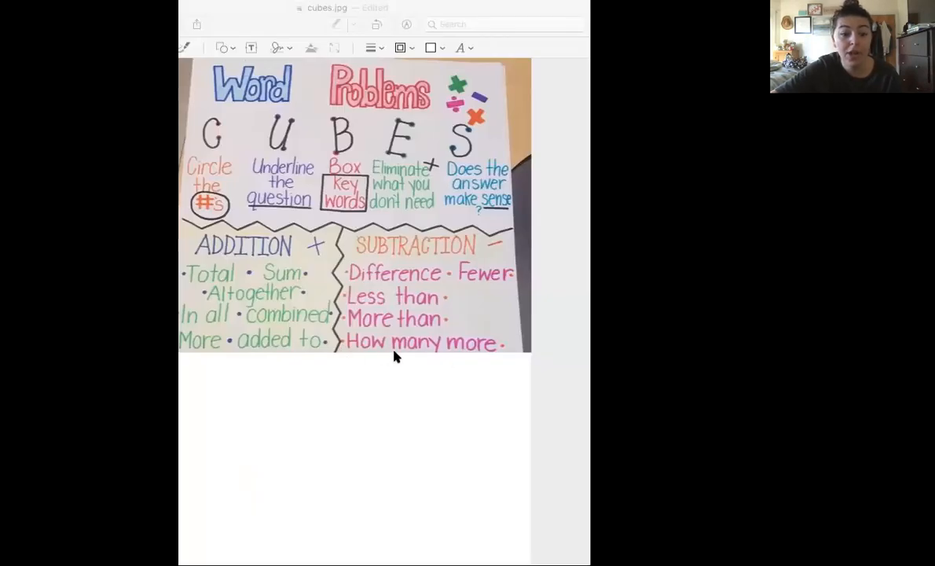
mouse_move(456, 374)
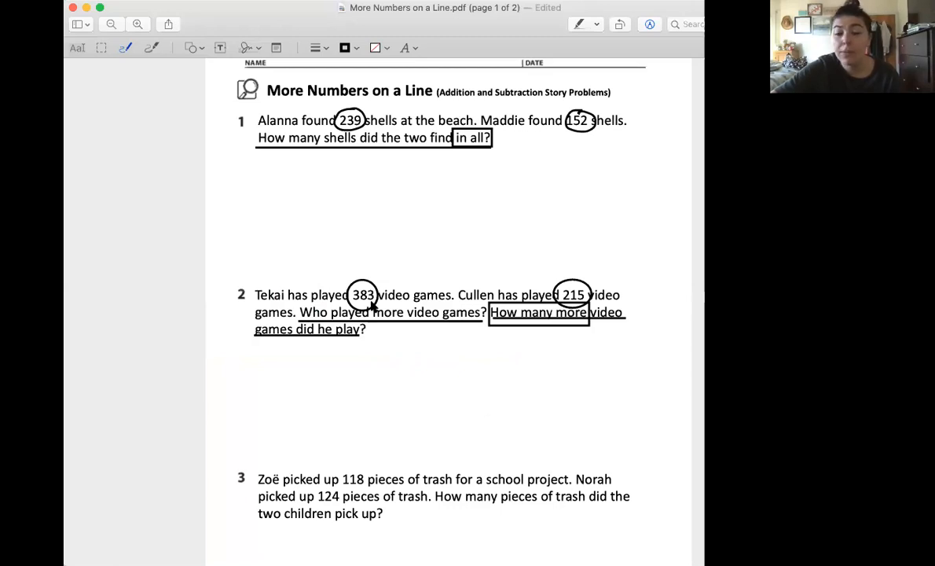
mouse_move(160, 434)
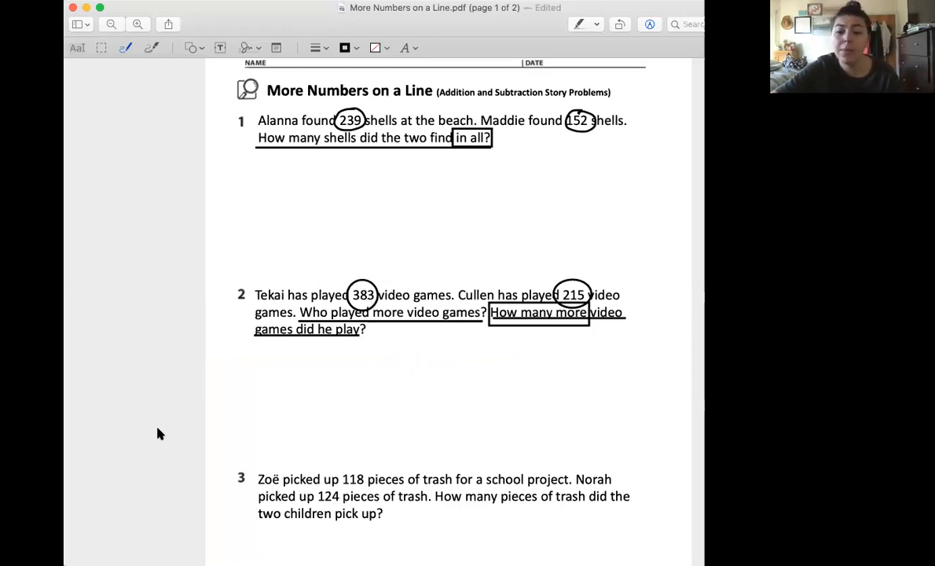
mouse_move(233, 446)
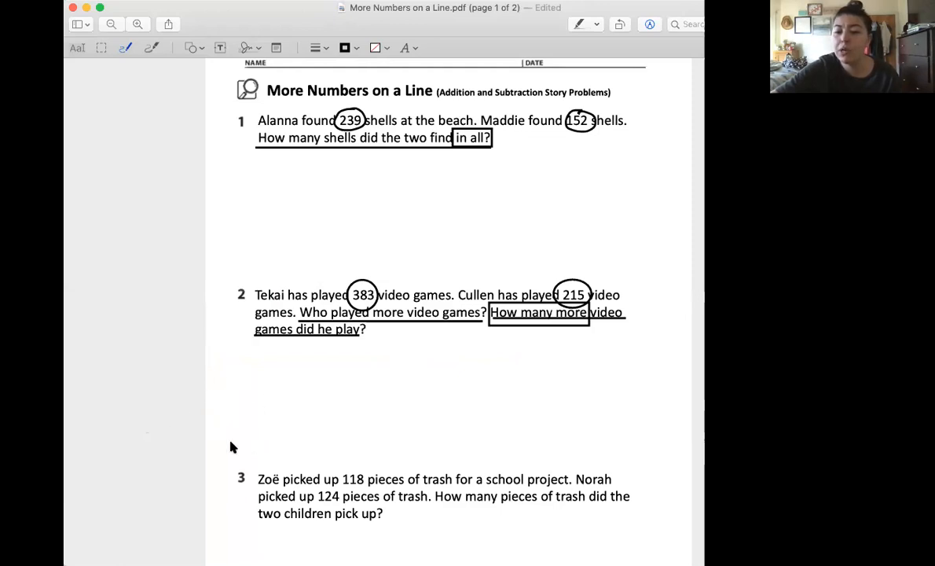
mouse_move(678, 396)
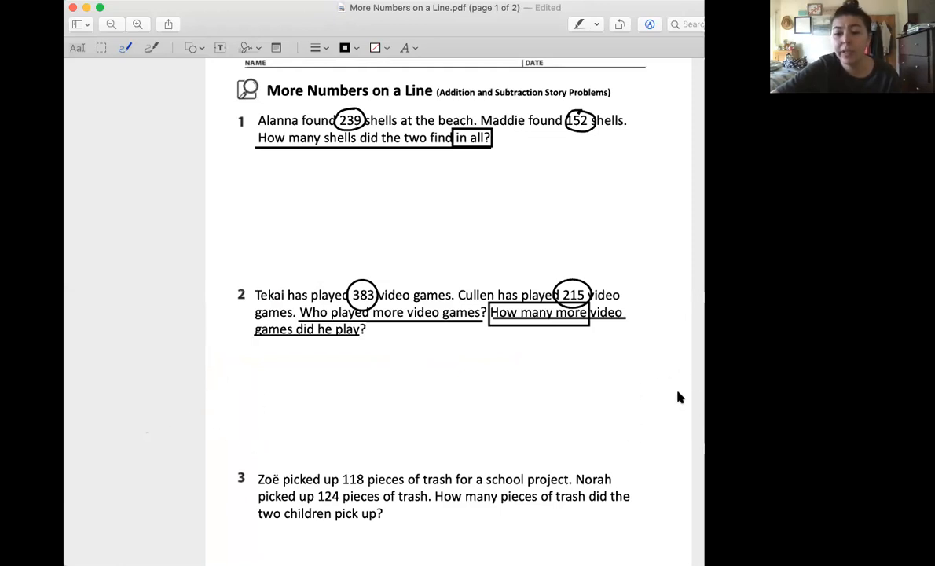
mouse_move(296, 324)
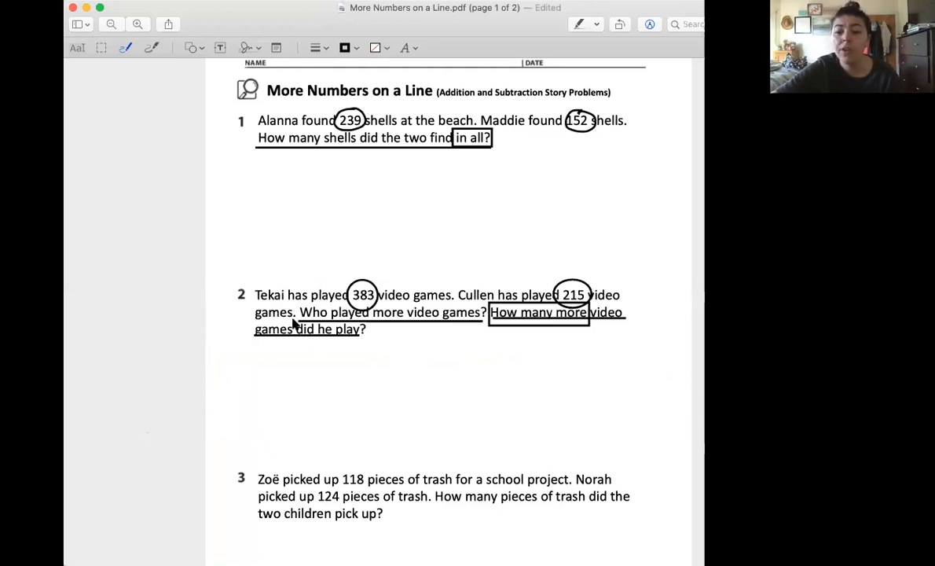
mouse_move(323, 313)
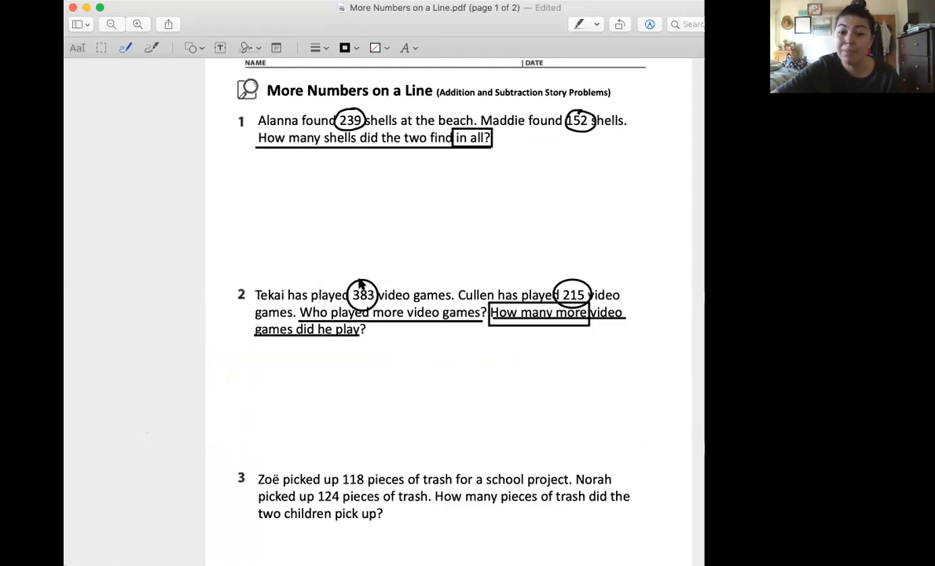
mouse_move(569, 347)
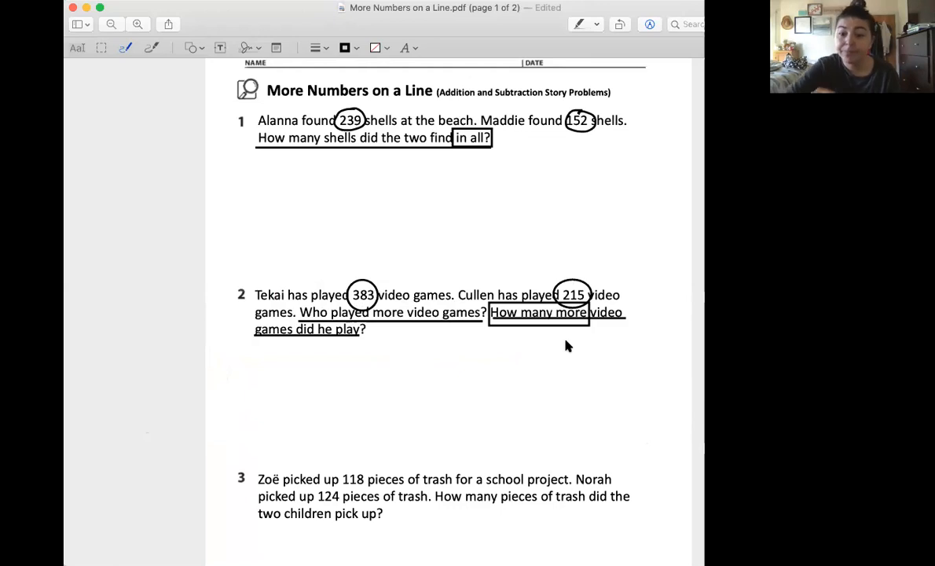
mouse_move(595, 286)
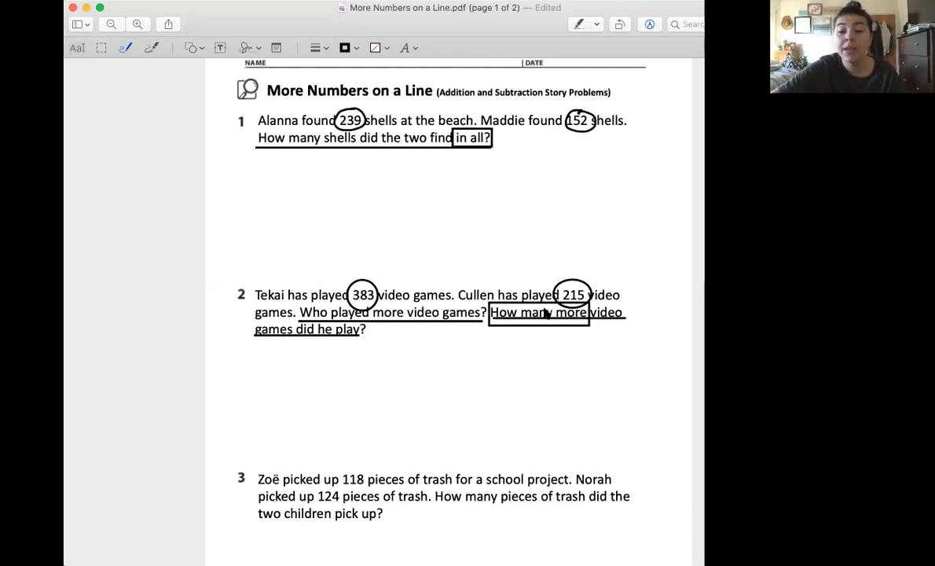
mouse_move(581, 317)
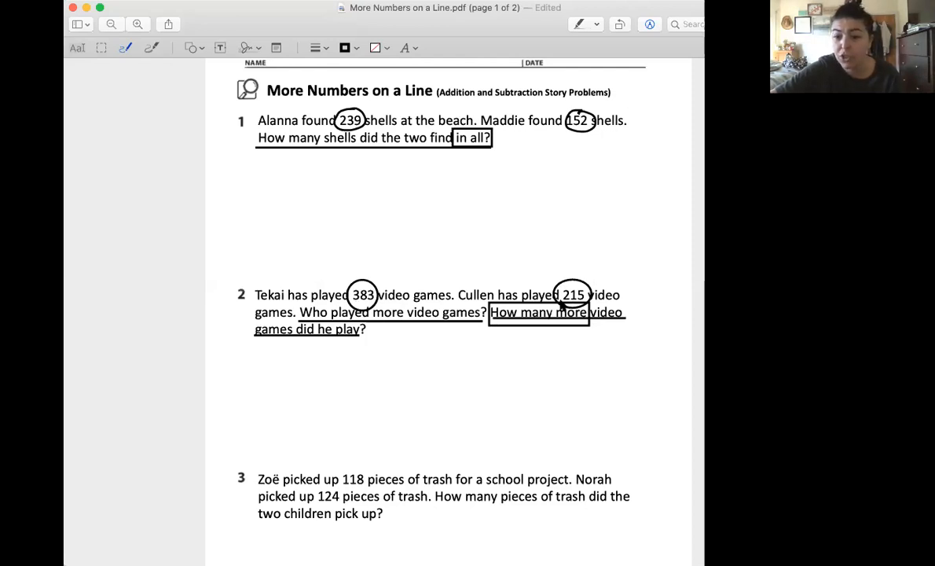
mouse_move(573, 330)
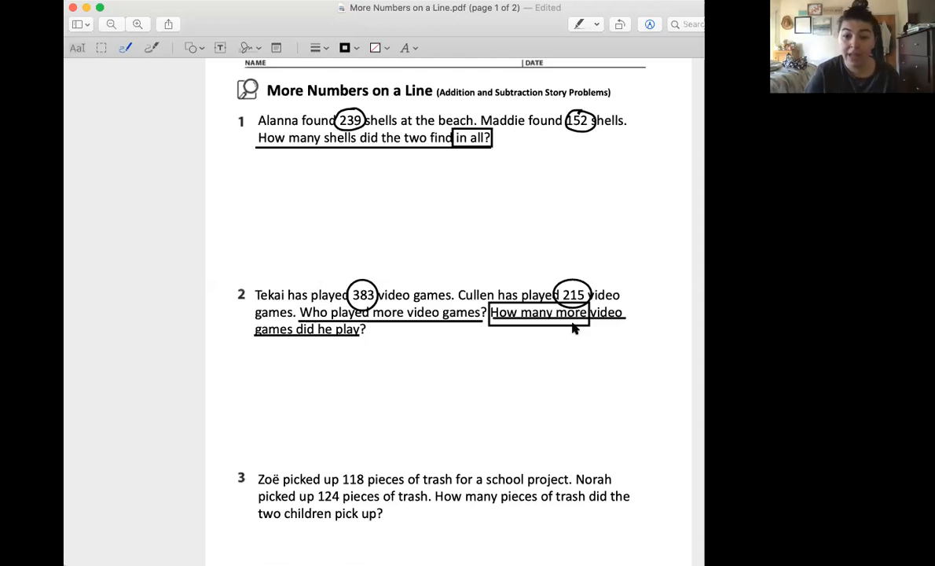
mouse_move(390, 41)
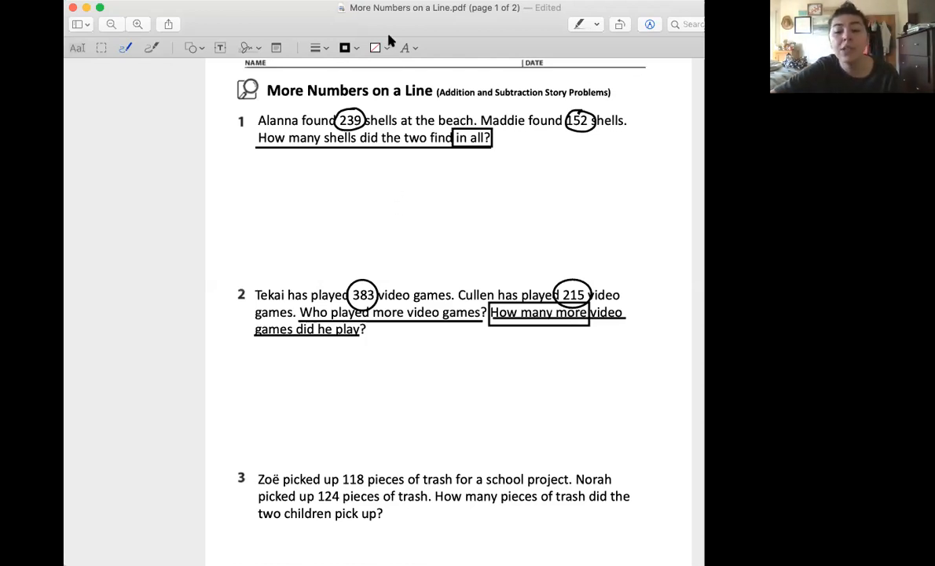
mouse_move(144, 306)
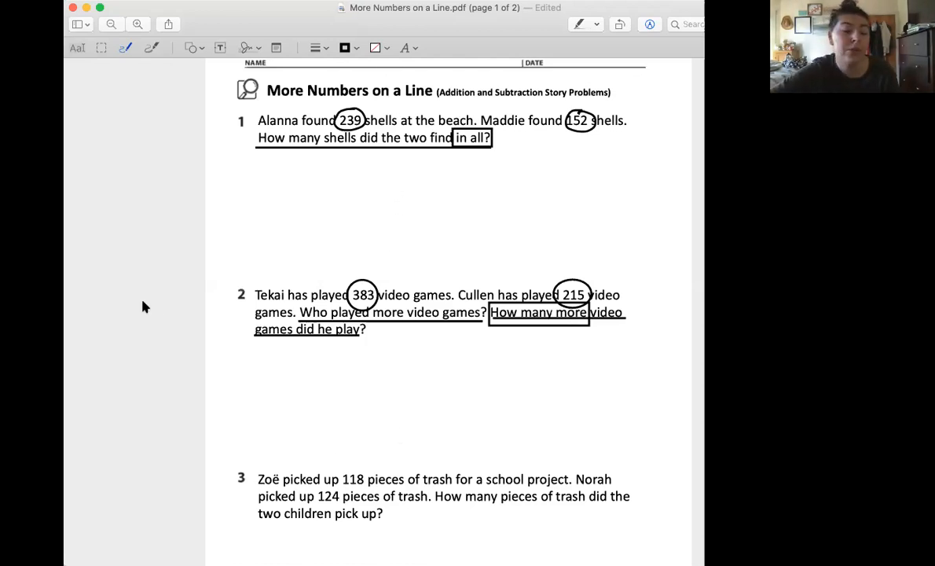
scroll(down, 3)
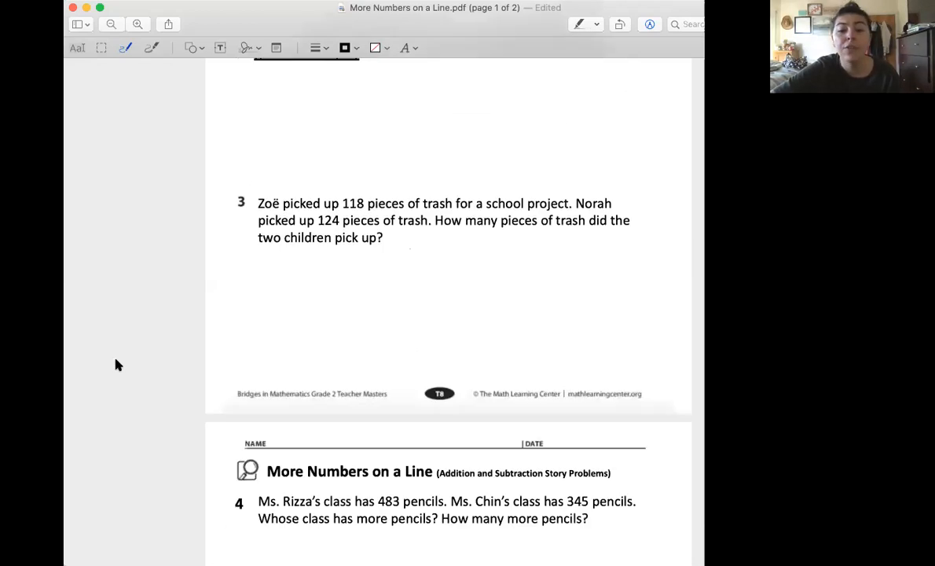
scroll(down, 3)
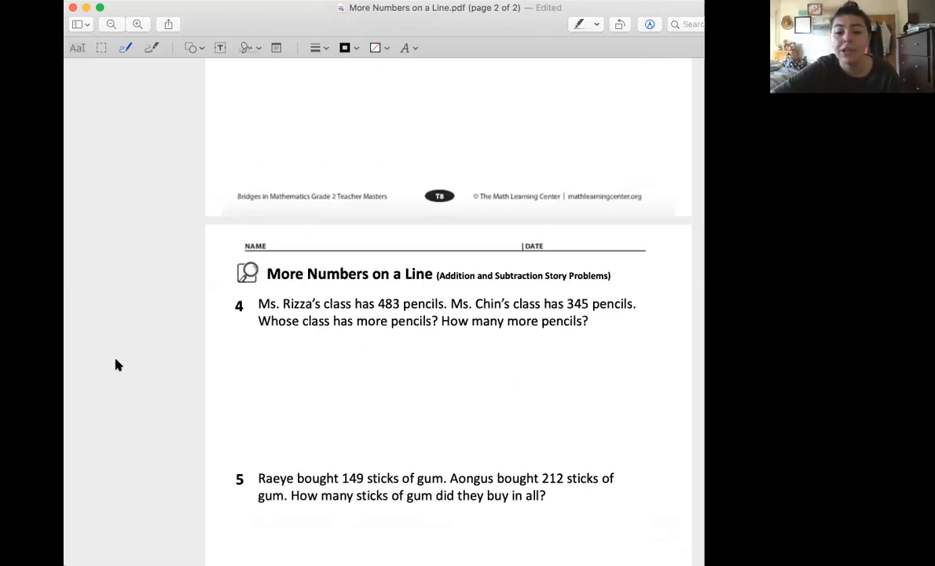
scroll(up, 3)
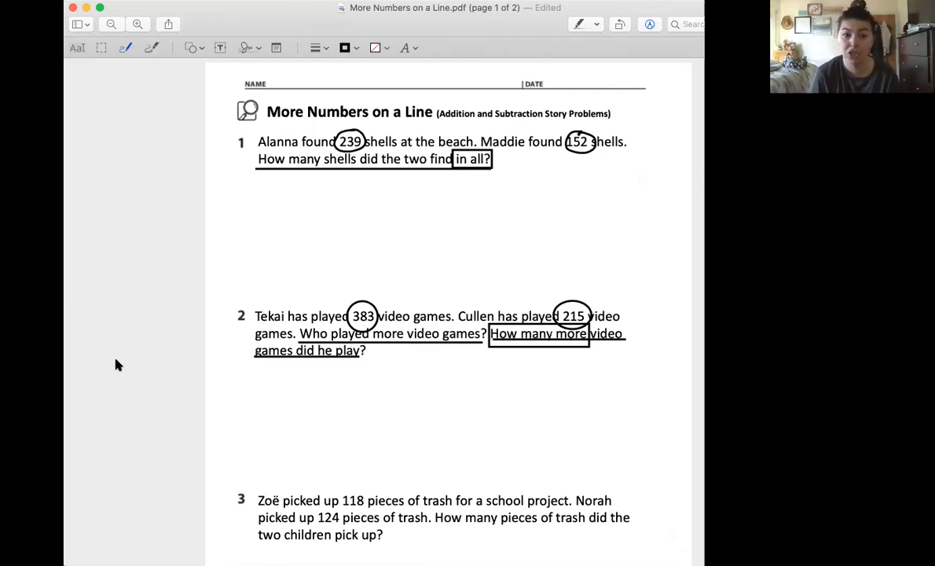
mouse_move(102, 369)
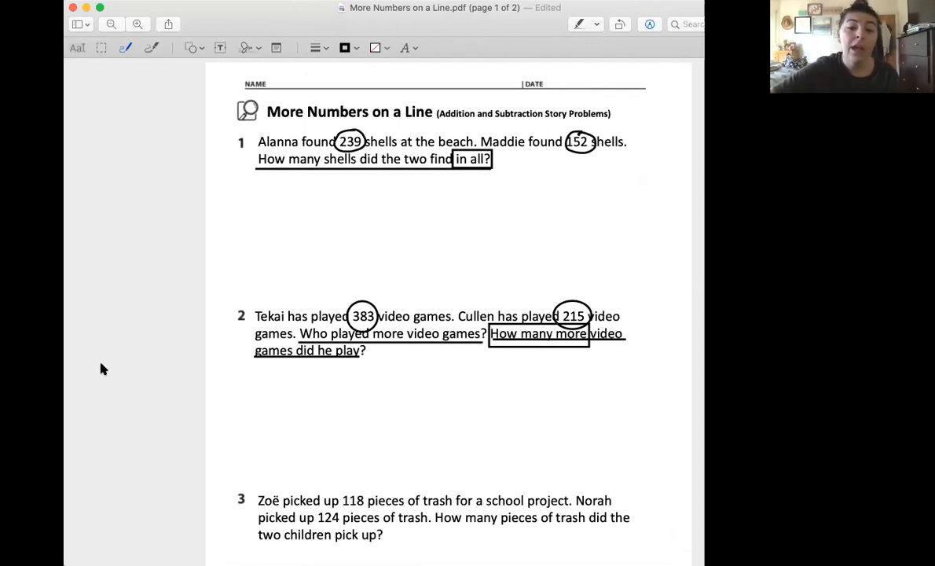